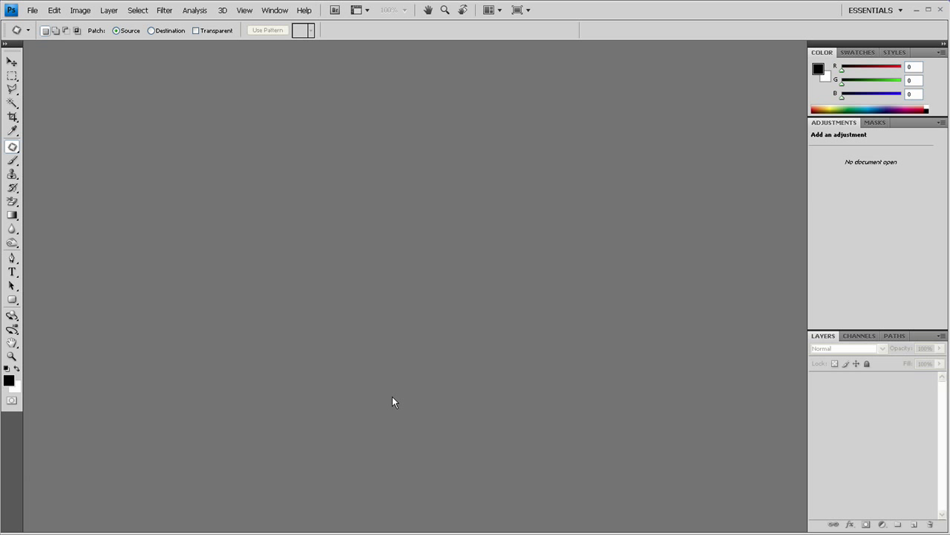
mouse_move(165, 223)
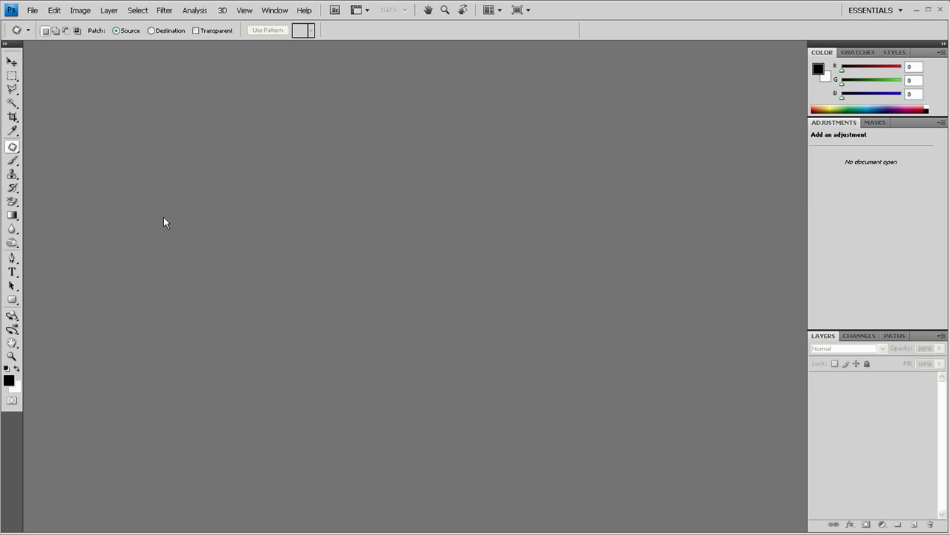
mouse_move(52, 321)
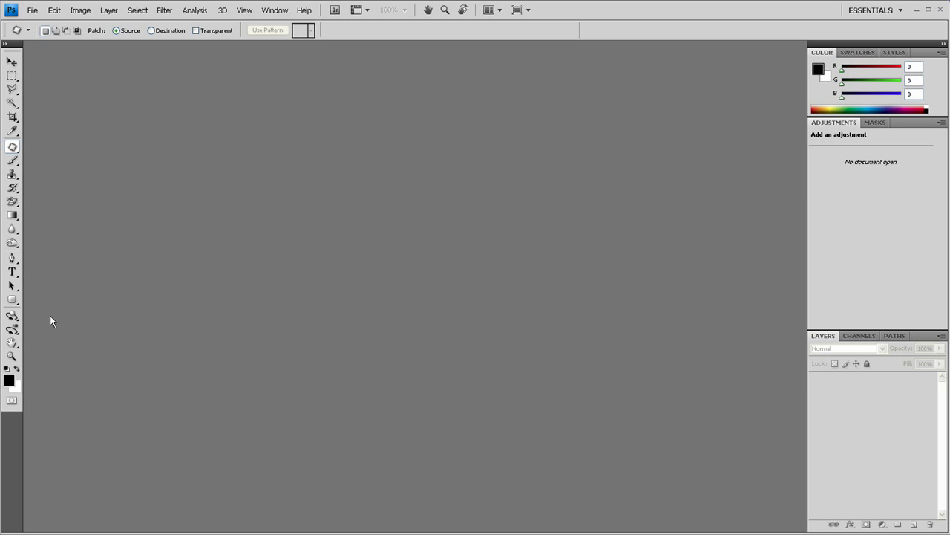
mouse_move(161, 159)
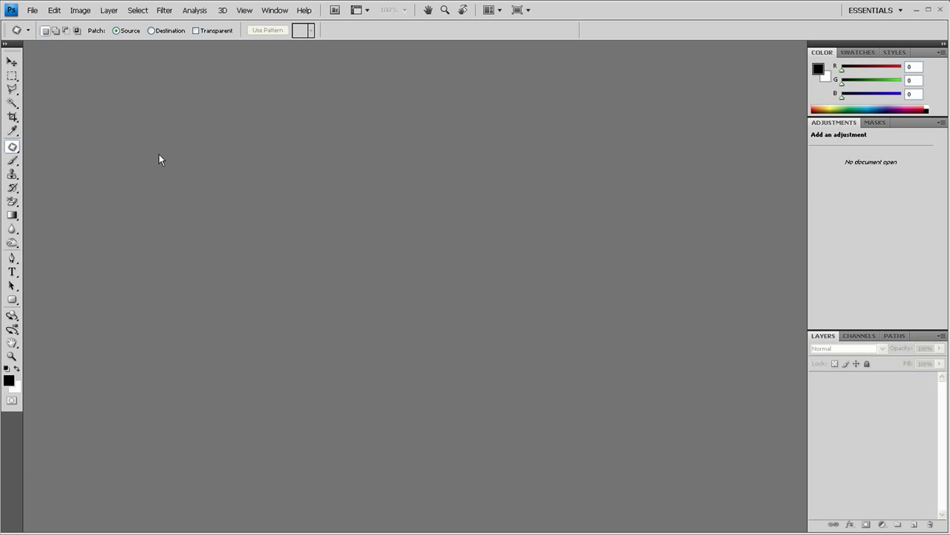
mouse_move(135, 212)
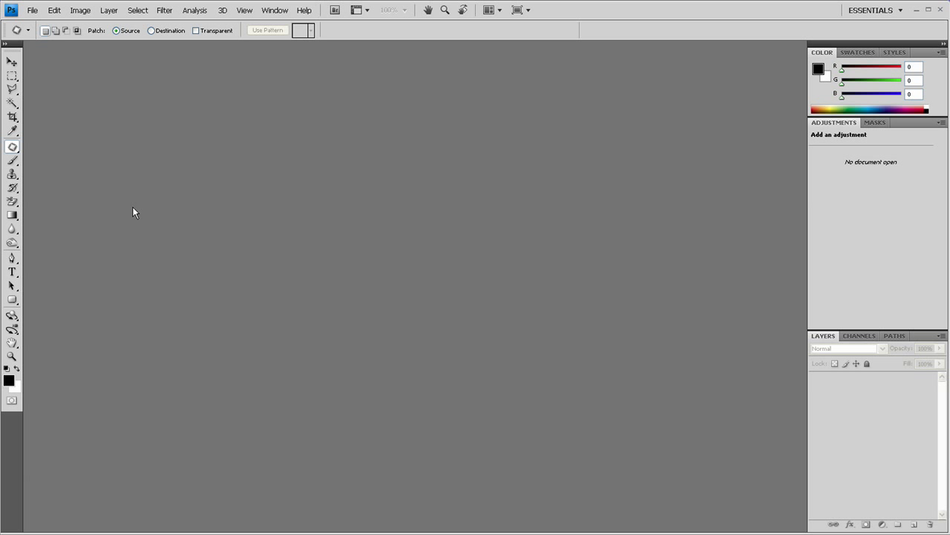
mouse_move(85, 157)
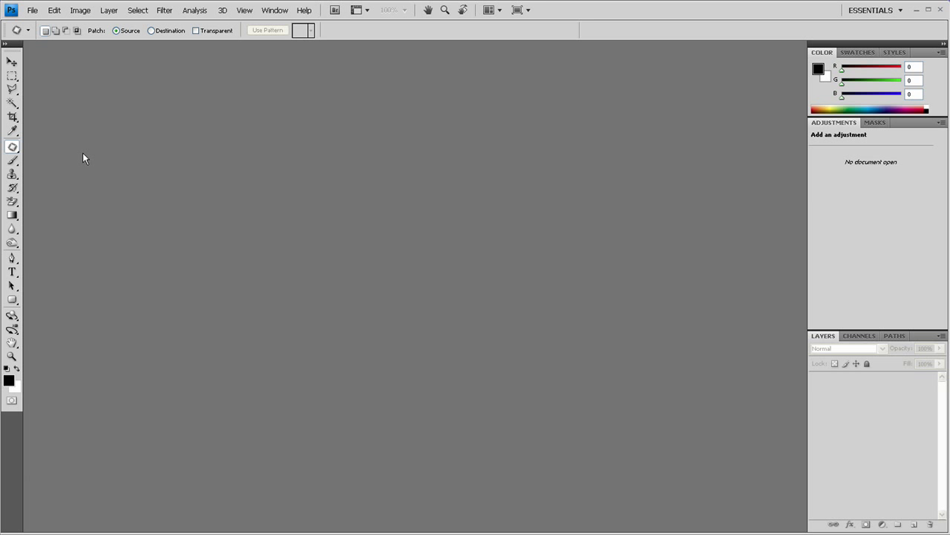
mouse_move(81, 162)
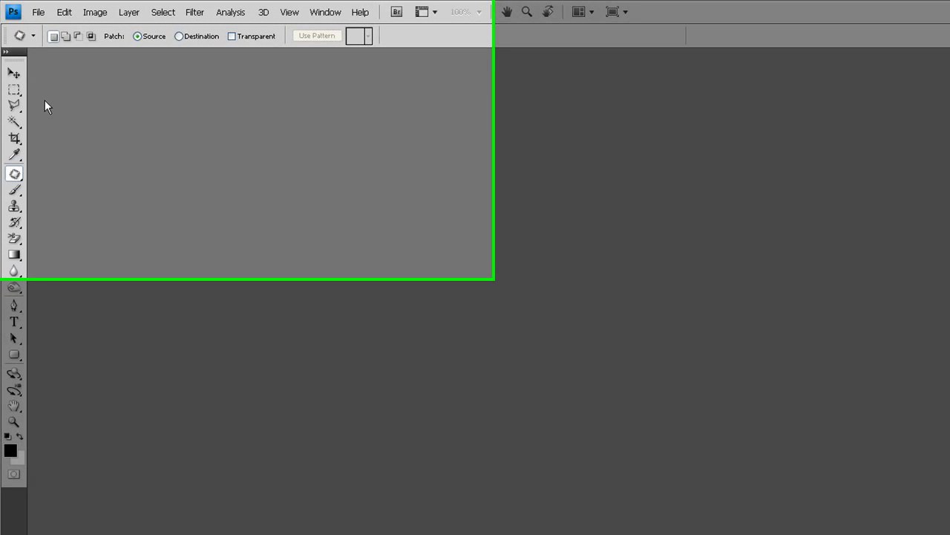
Open globe_west_2048.jpg from the nasa folder via File > Open
click(37, 12)
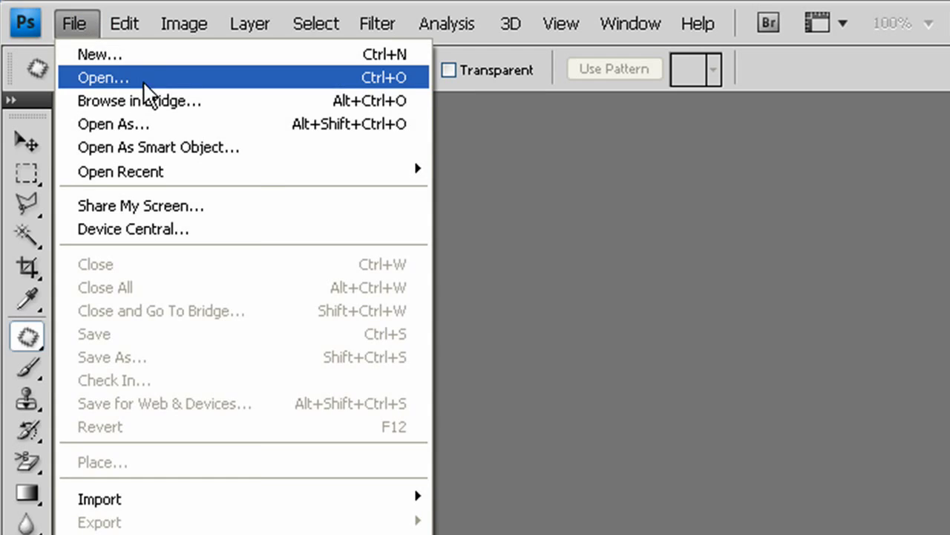
click(104, 77)
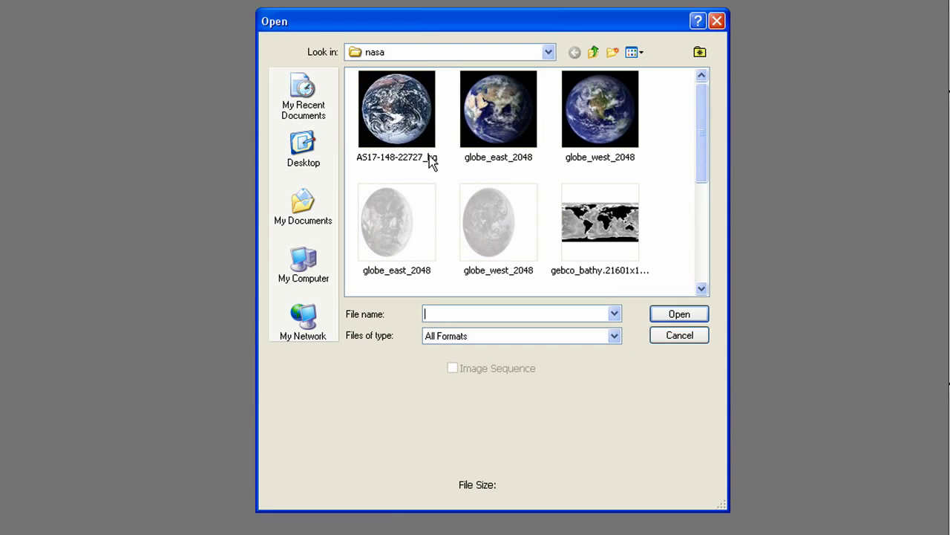
click(677, 335)
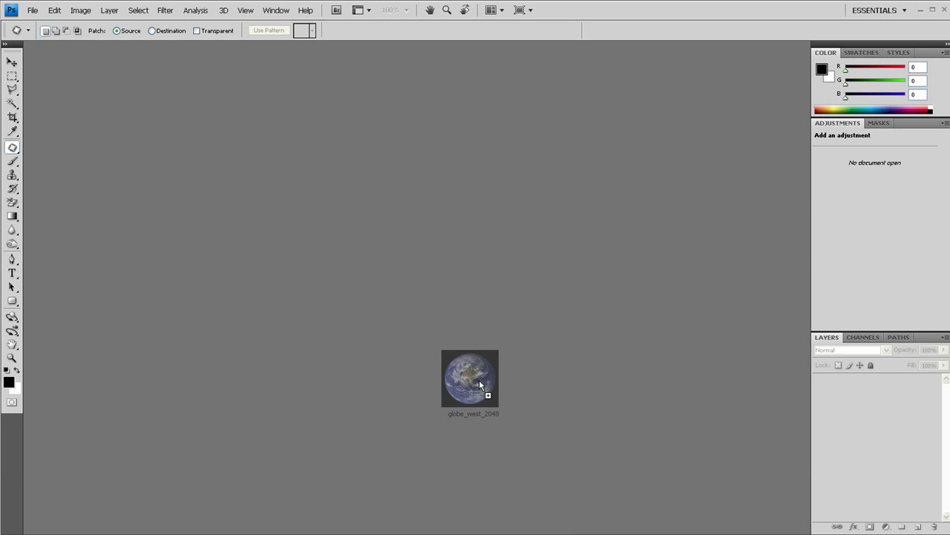
double_click(469, 377)
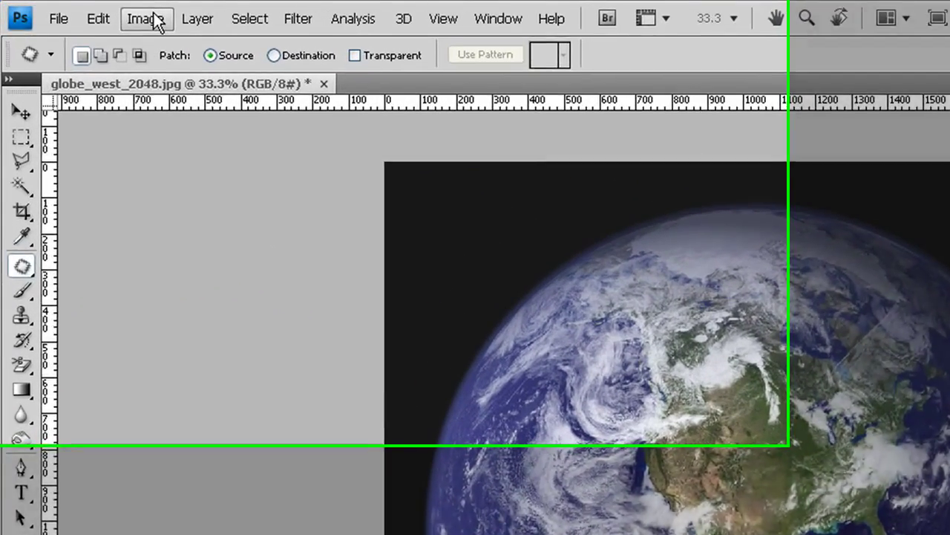
Bring up the Levels dialog from Image > Adjustments
click(146, 18)
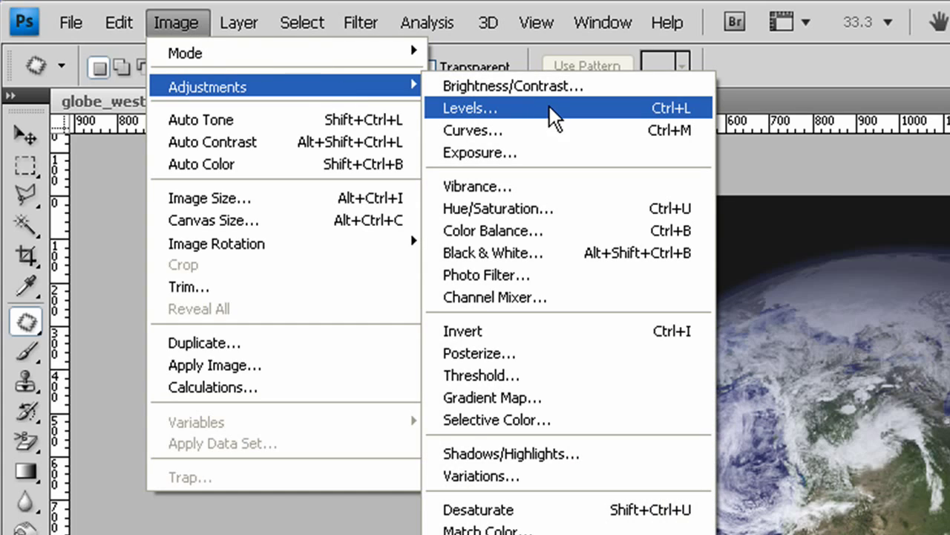
click(469, 107)
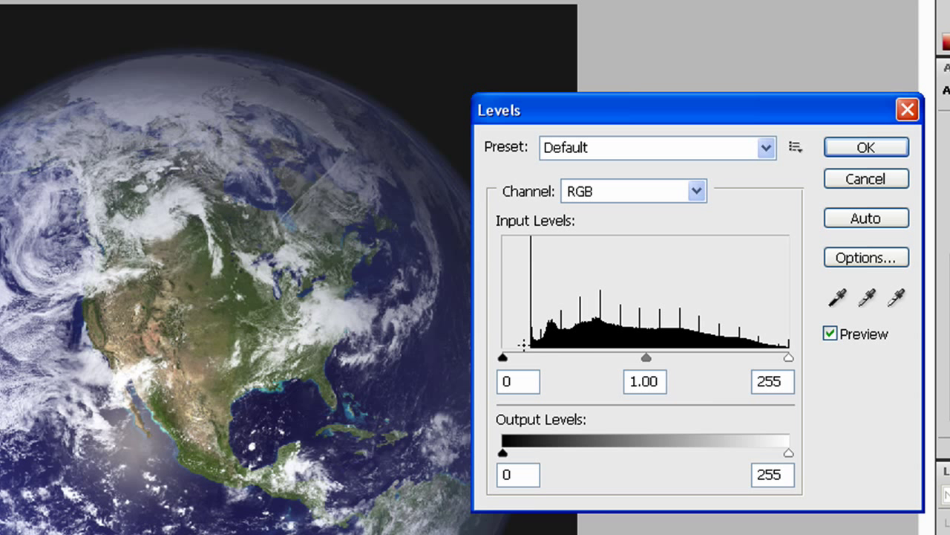
mouse_move(540, 345)
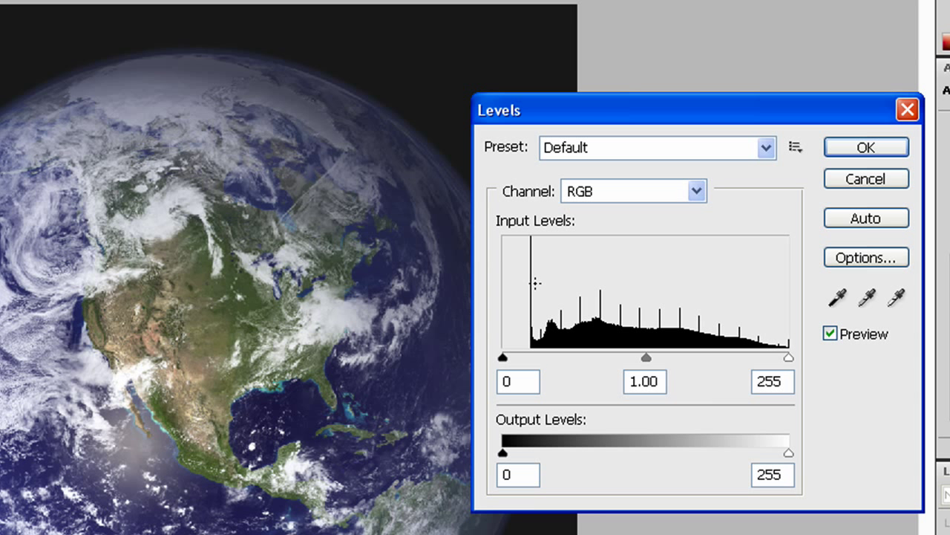
mouse_move(537, 358)
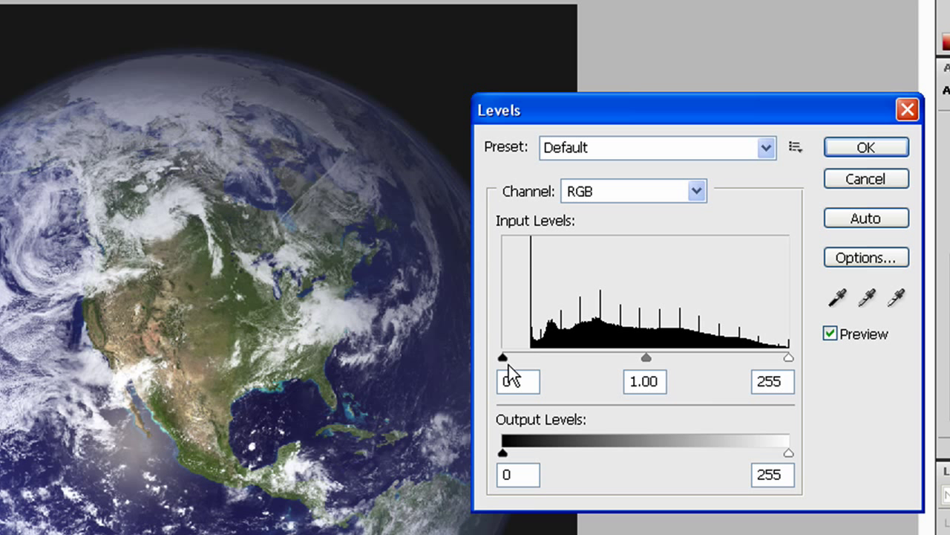
Drag the black input slider in to a level of 25
drag(502, 356, 511, 356)
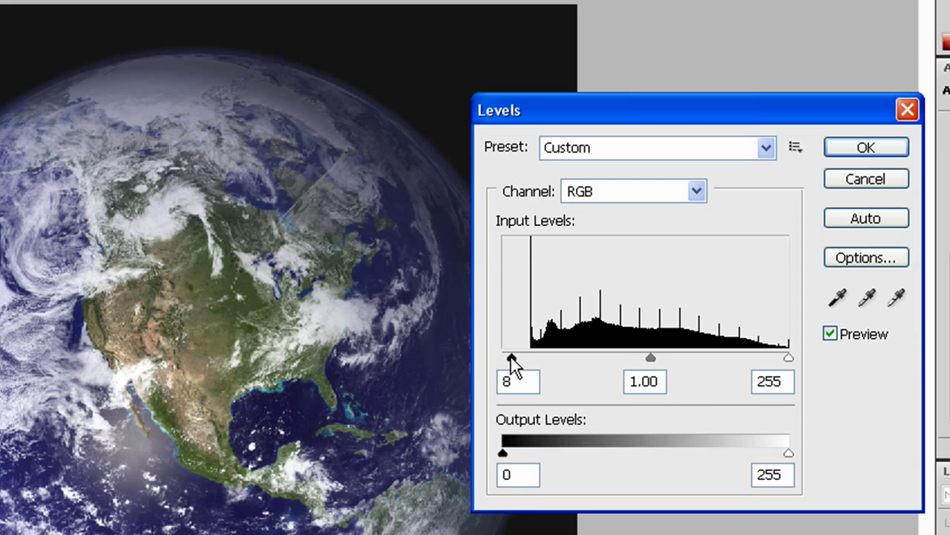
drag(511, 356, 526, 356)
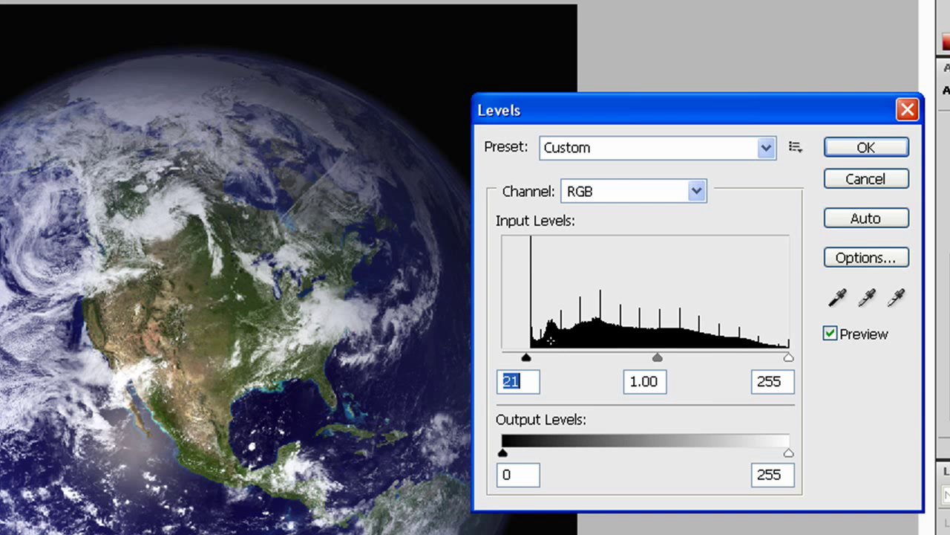
drag(526, 356, 529, 357)
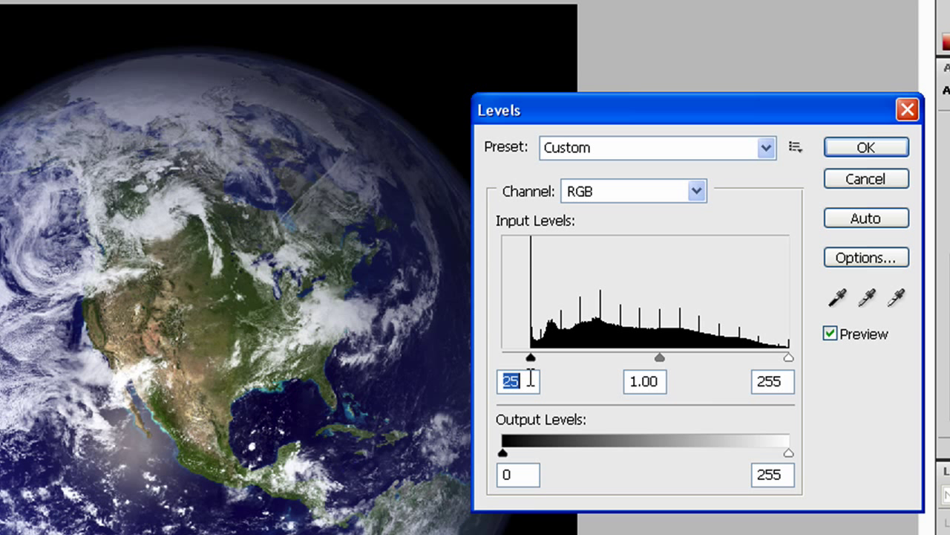
mouse_move(710, 364)
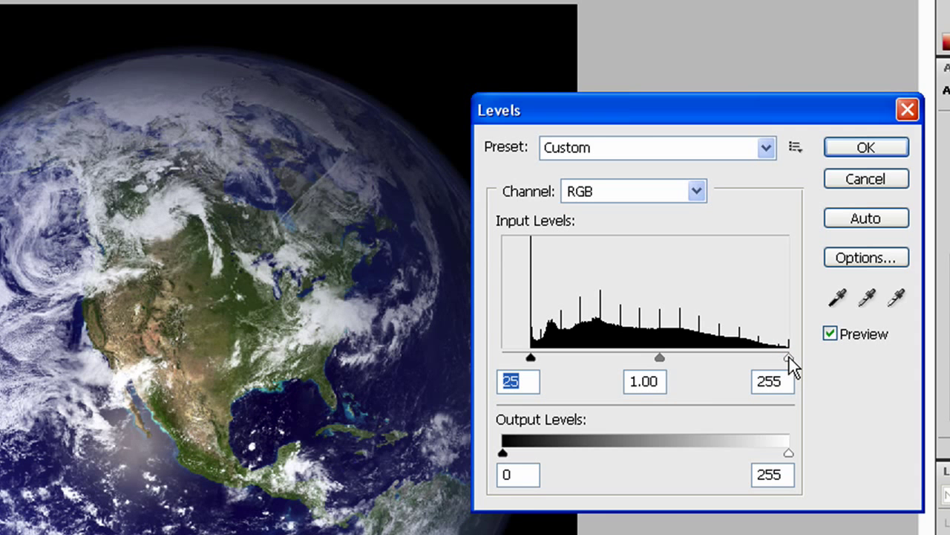
Drag the white input slider down to a level of 233
drag(789, 358, 770, 358)
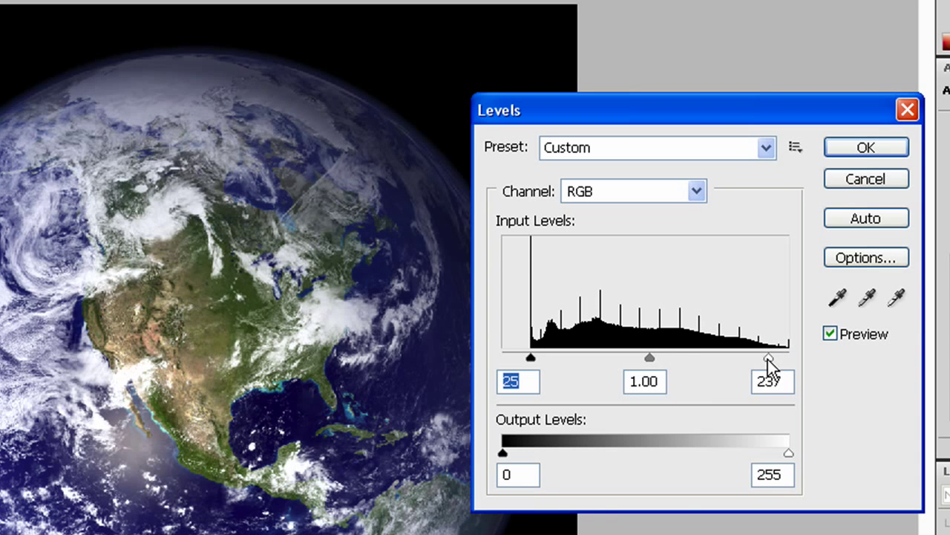
drag(772, 357, 753, 356)
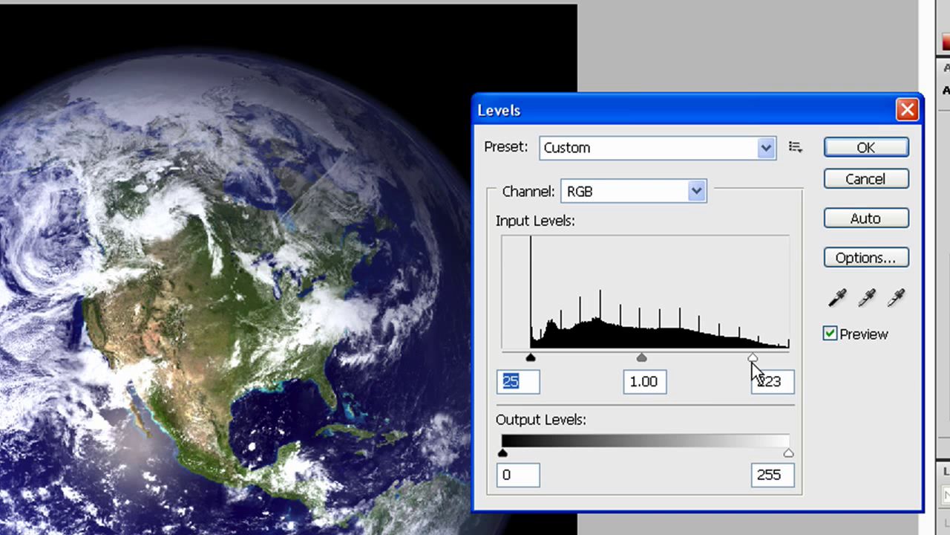
drag(755, 358, 770, 358)
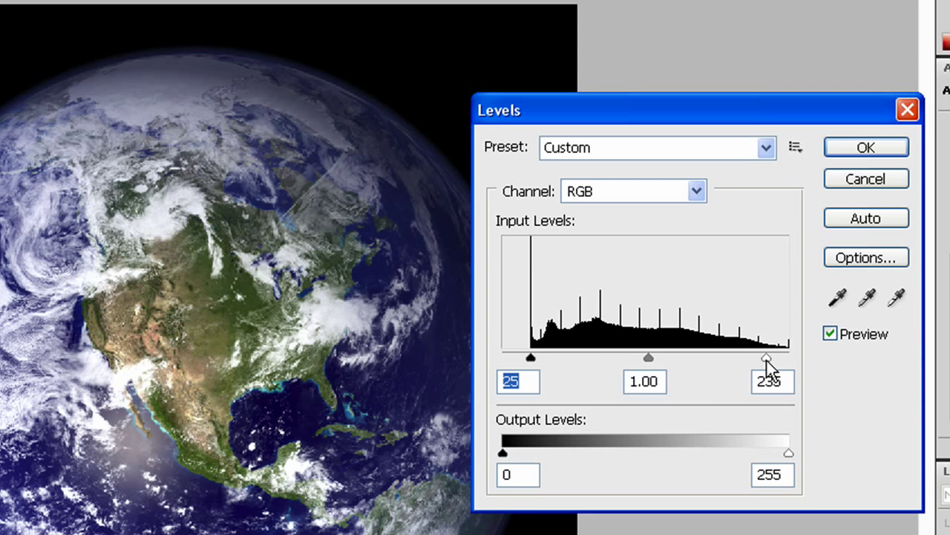
click(772, 381)
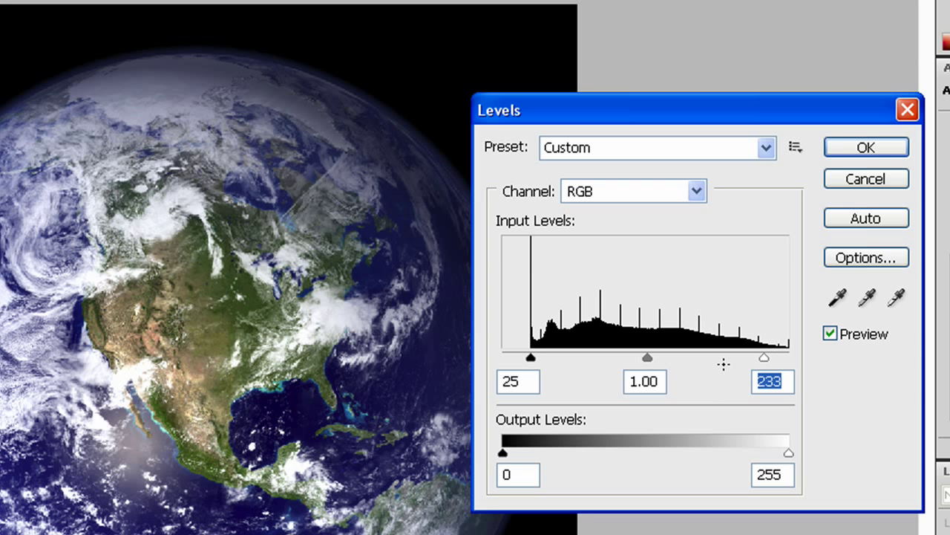
mouse_move(738, 377)
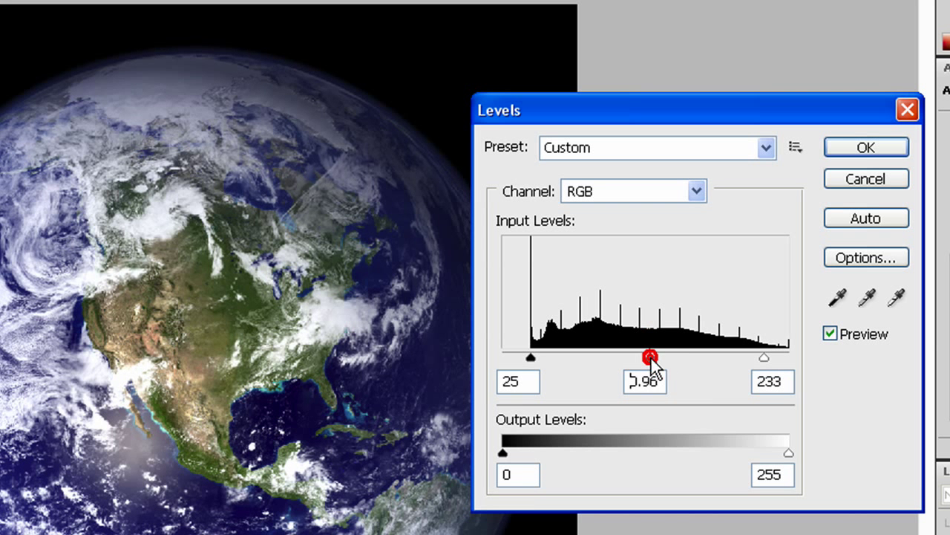
Set the midtone gamma to 1.16 and apply the Levels adjustment with OK
drag(650, 357, 636, 356)
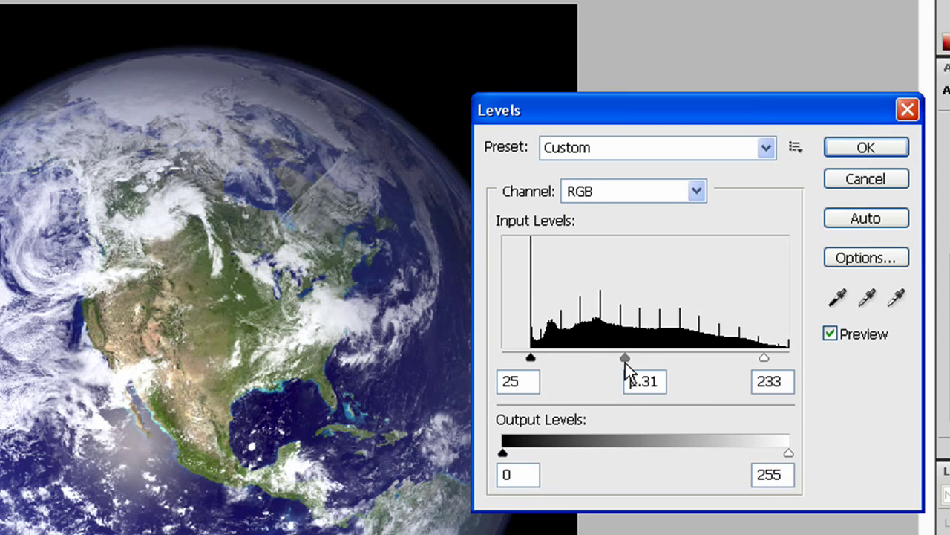
drag(624, 358, 637, 358)
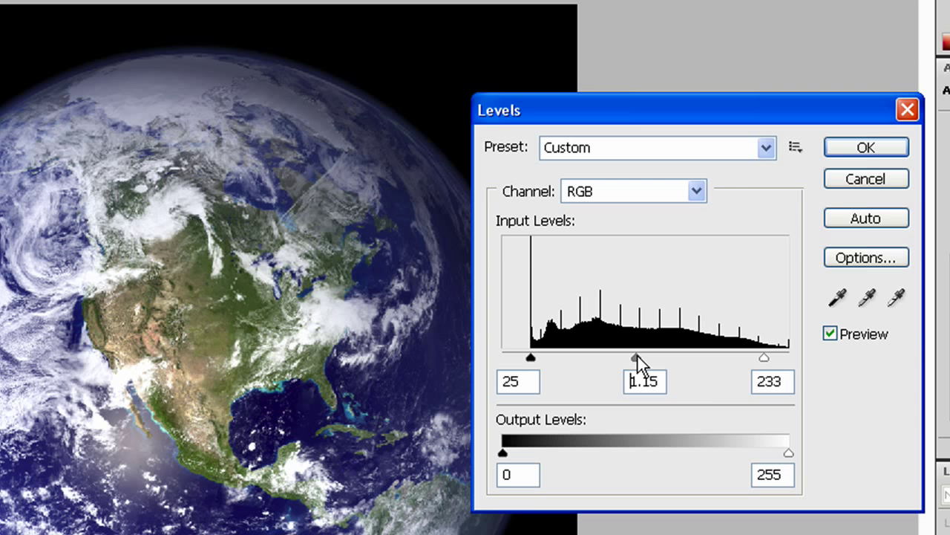
drag(636, 358, 635, 358)
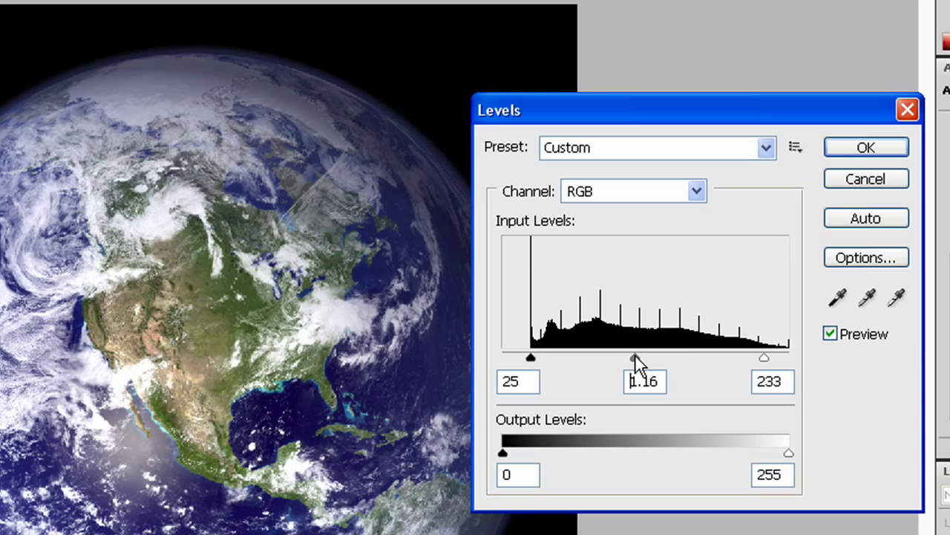
drag(636, 358, 623, 357)
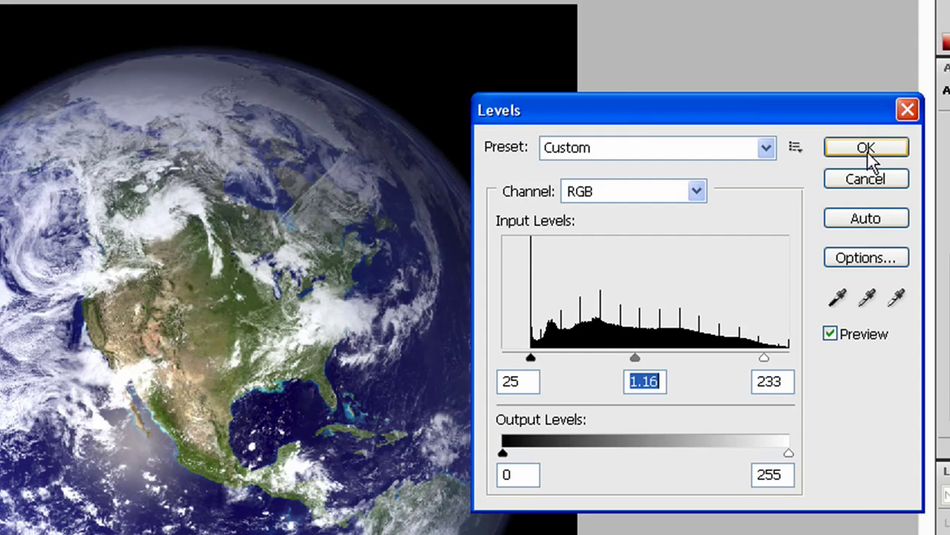
click(866, 147)
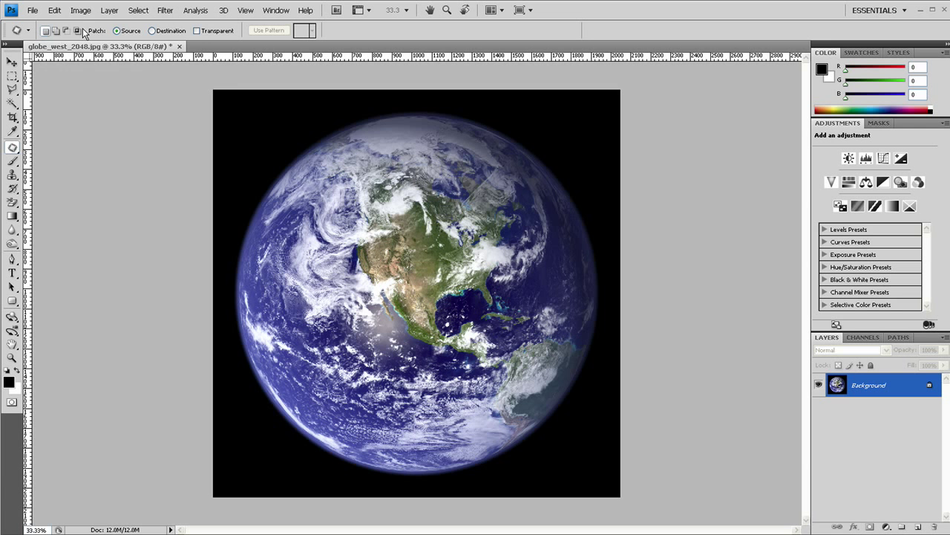
click(53, 8)
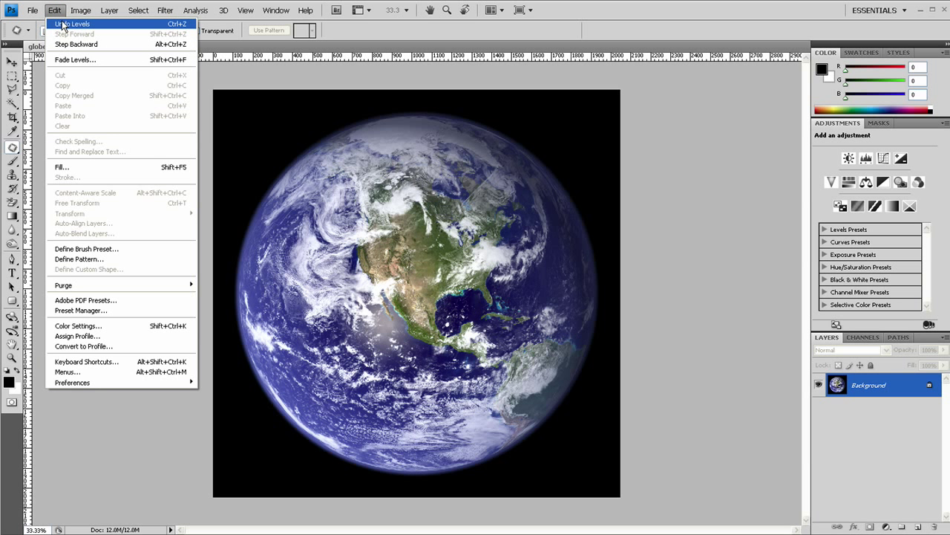
click(71, 24)
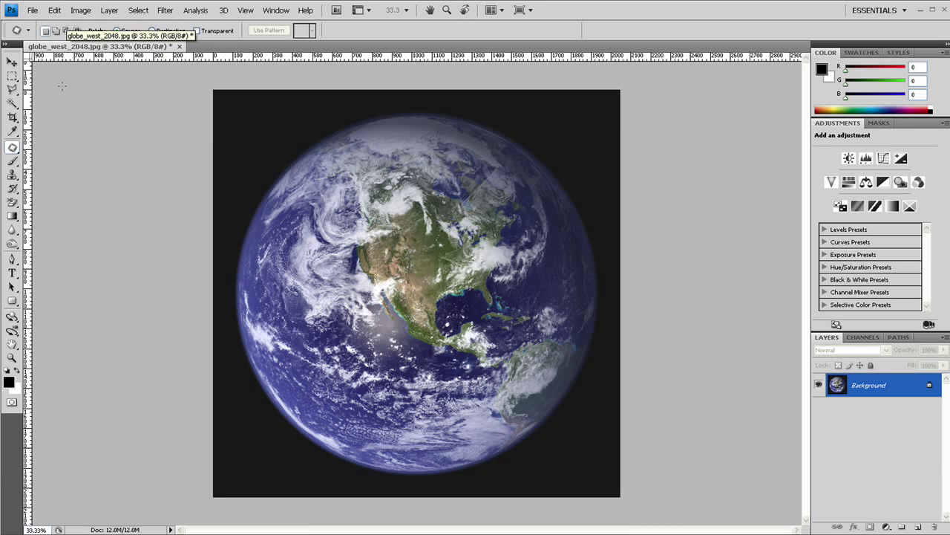
click(54, 8)
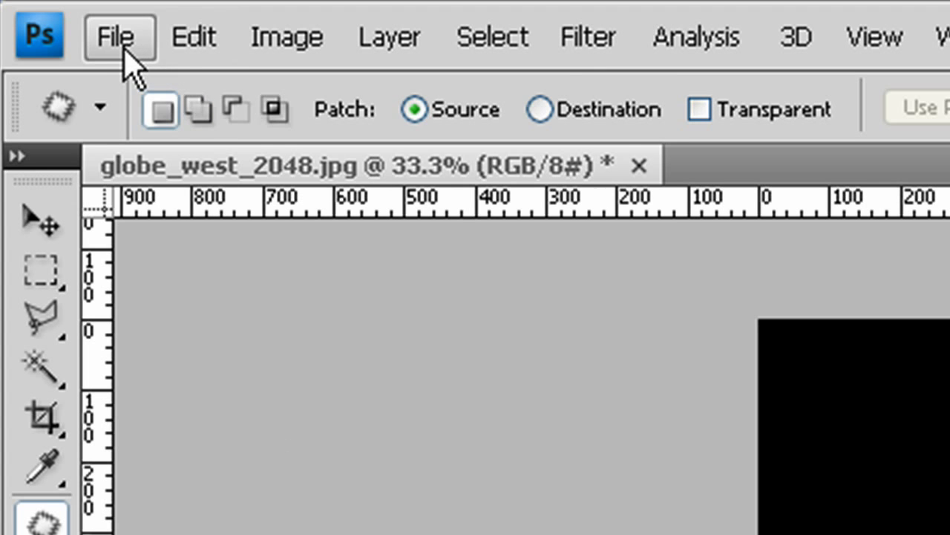
Save As a new JPEG named globe_west_2048-EDIT, reaching the JPEG options
click(118, 35)
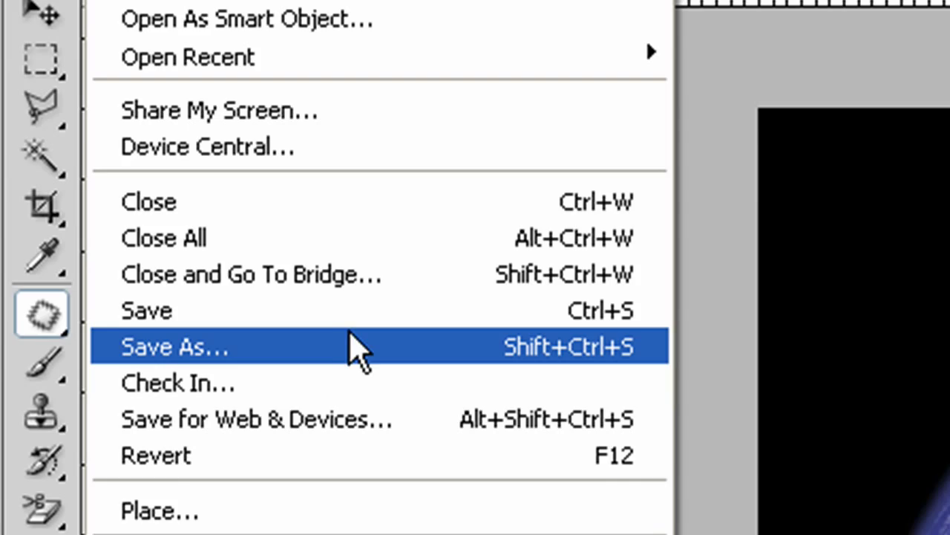
click(173, 346)
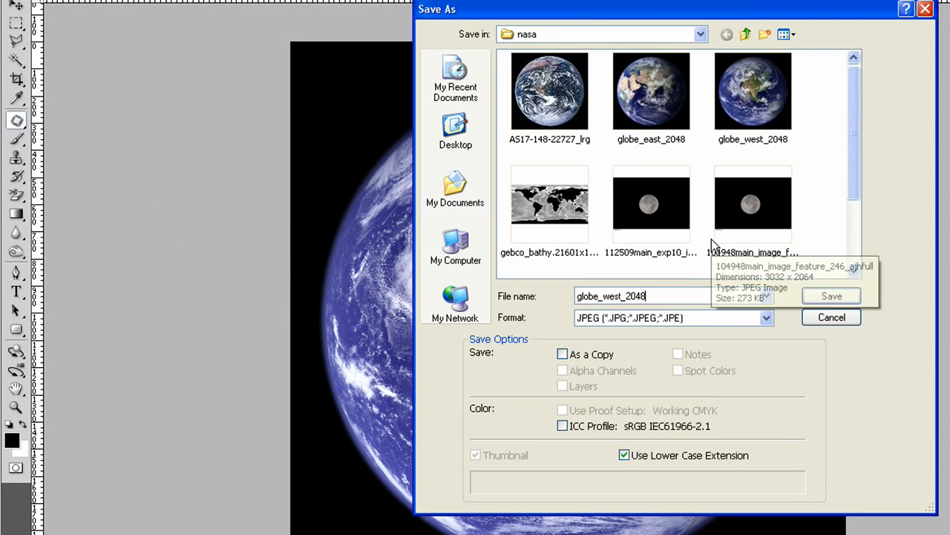
text(-EDIT)
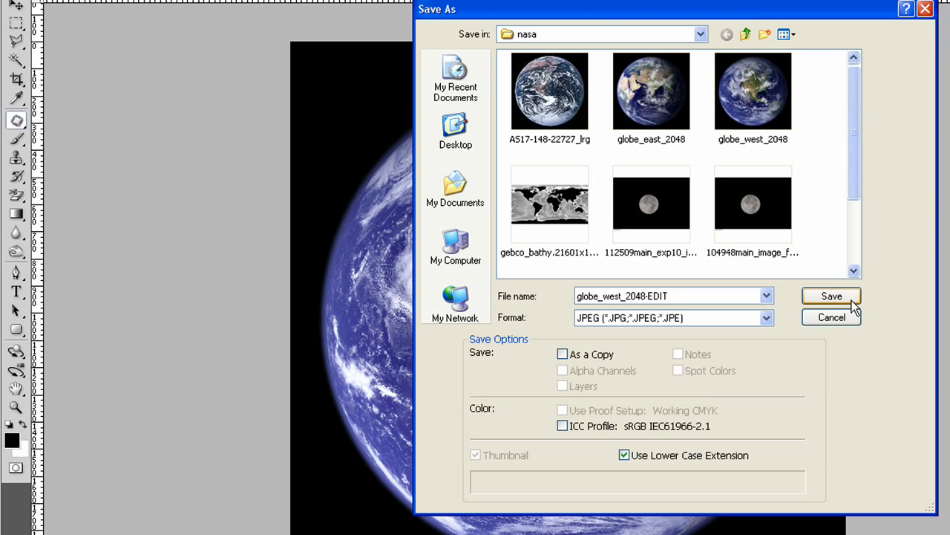
click(832, 295)
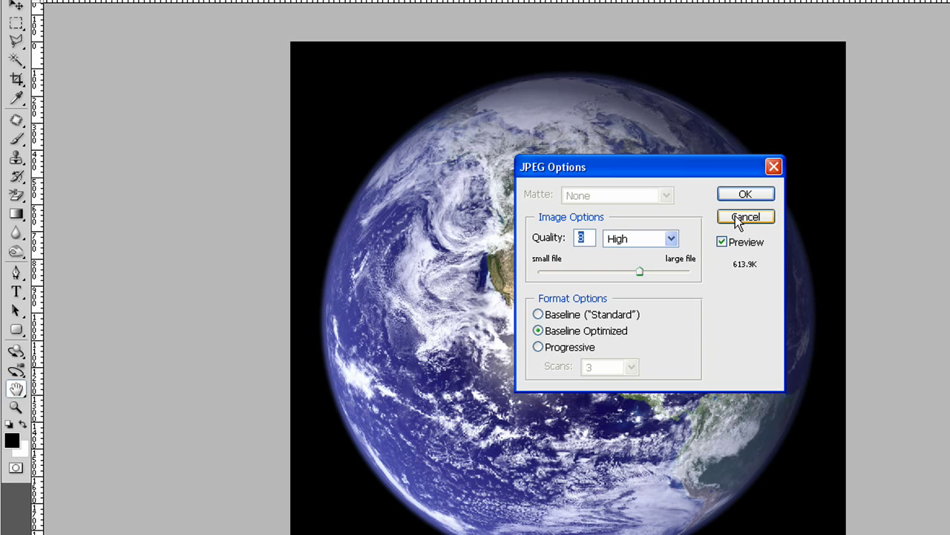
mouse_move(568, 247)
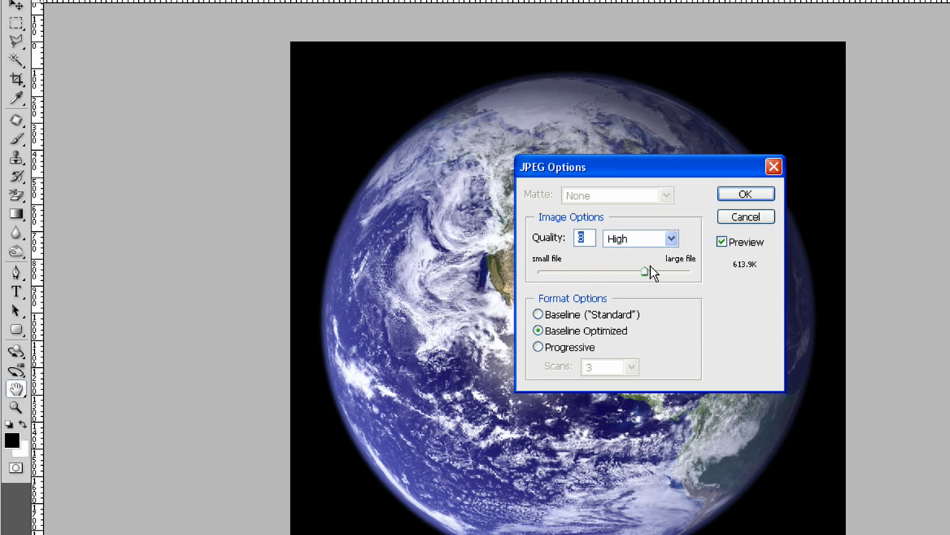
Compare quality settings 8-11, then save at maximum JPEG quality 12
drag(644, 272, 690, 272)
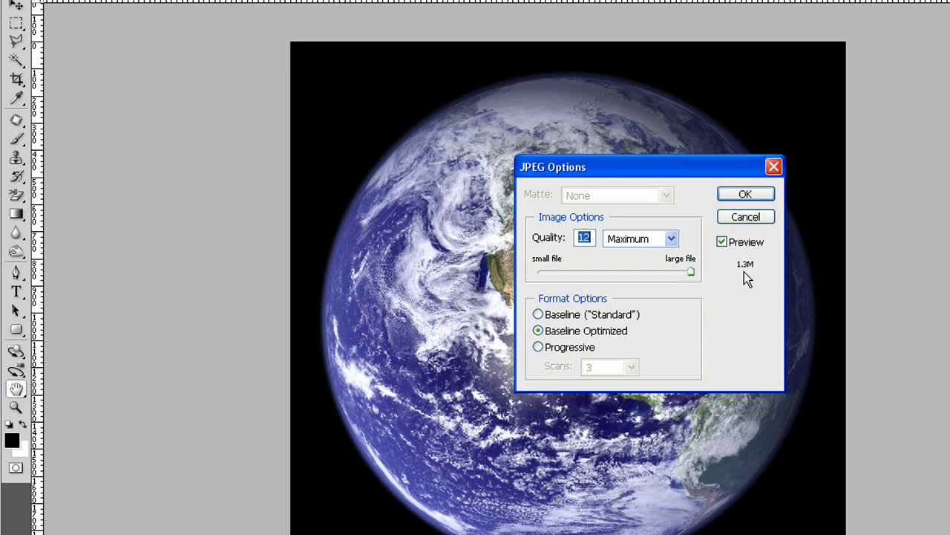
mouse_move(701, 410)
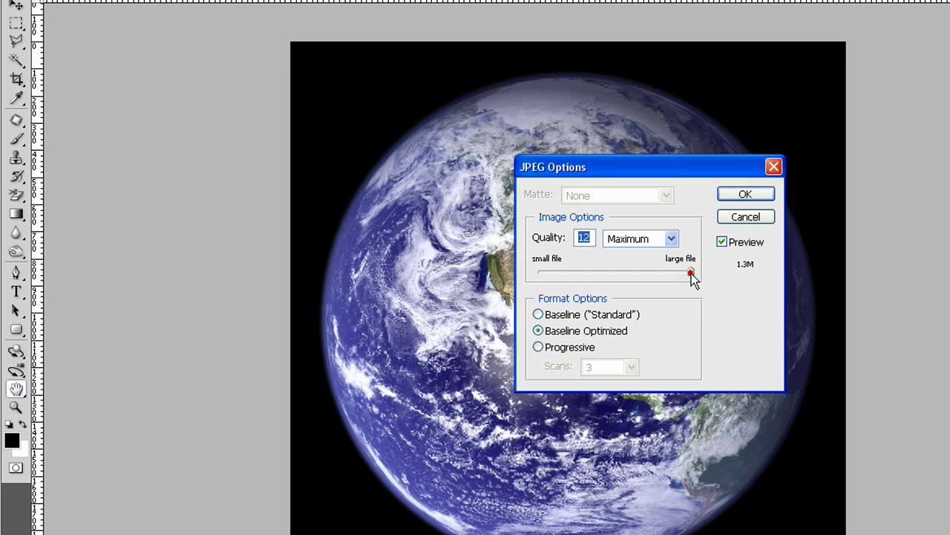
drag(690, 273, 671, 273)
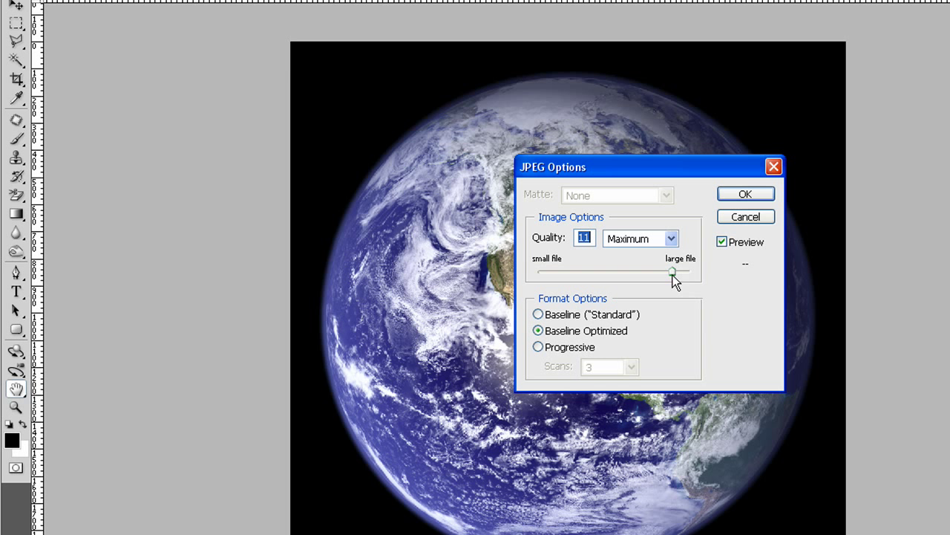
drag(671, 271, 654, 270)
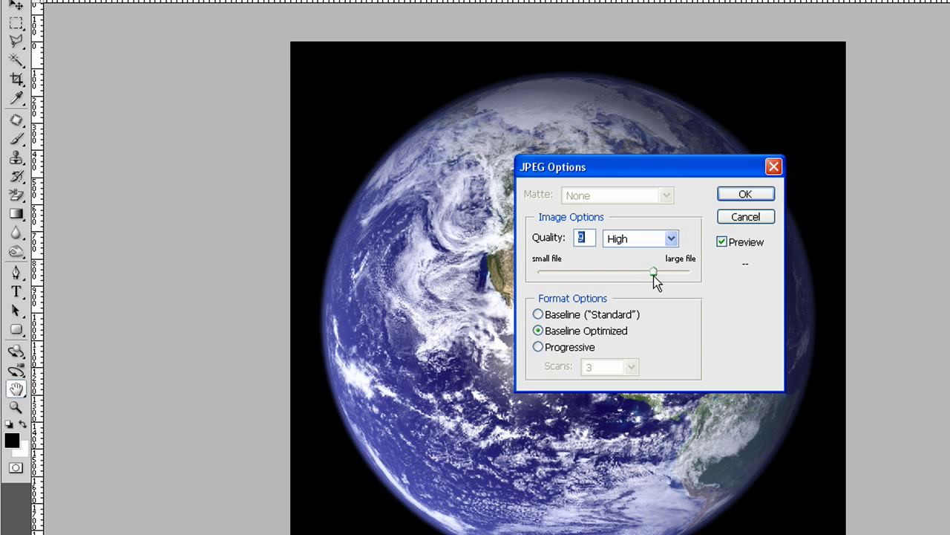
drag(654, 270, 642, 274)
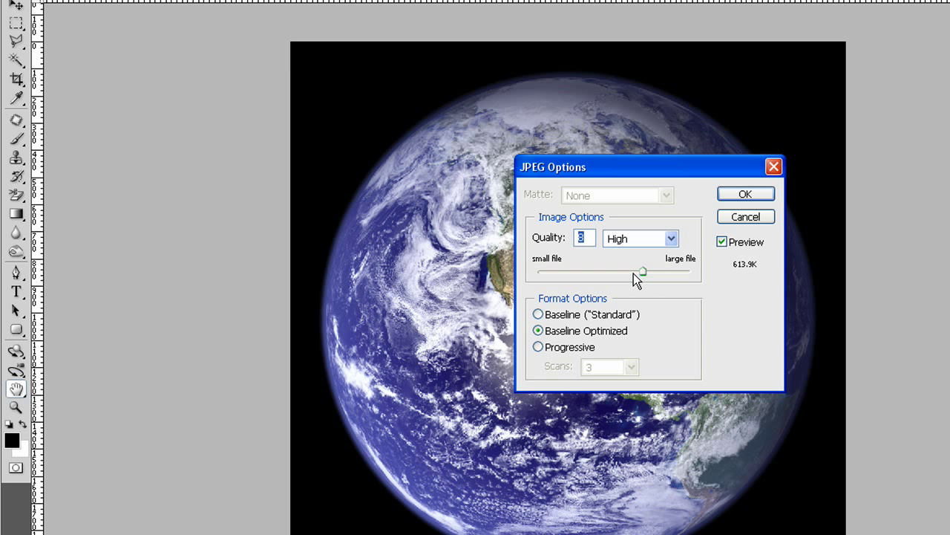
drag(641, 270, 651, 271)
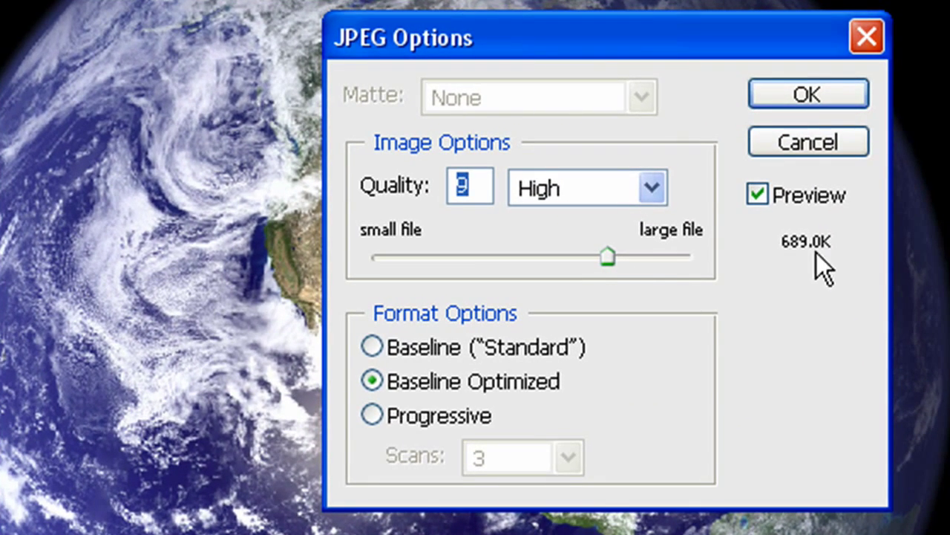
drag(608, 256, 692, 256)
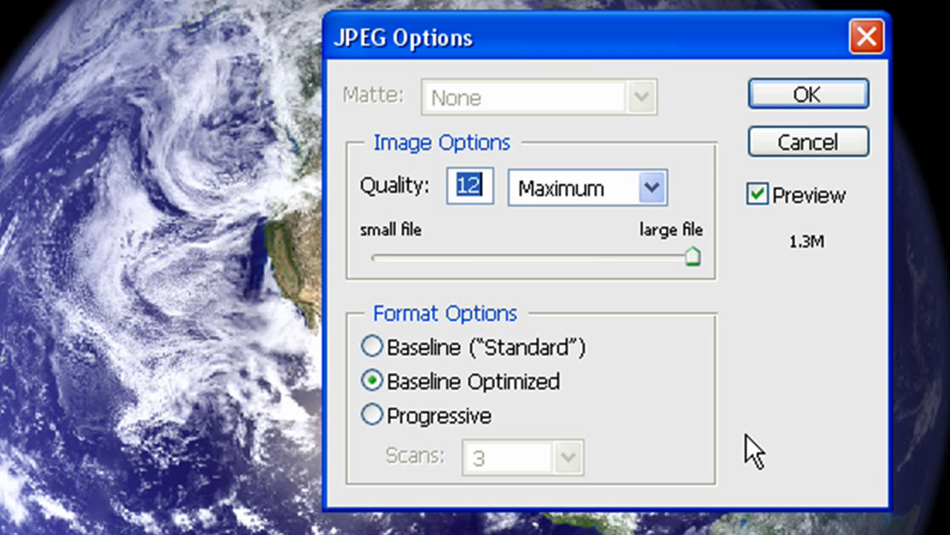
mouse_move(721, 184)
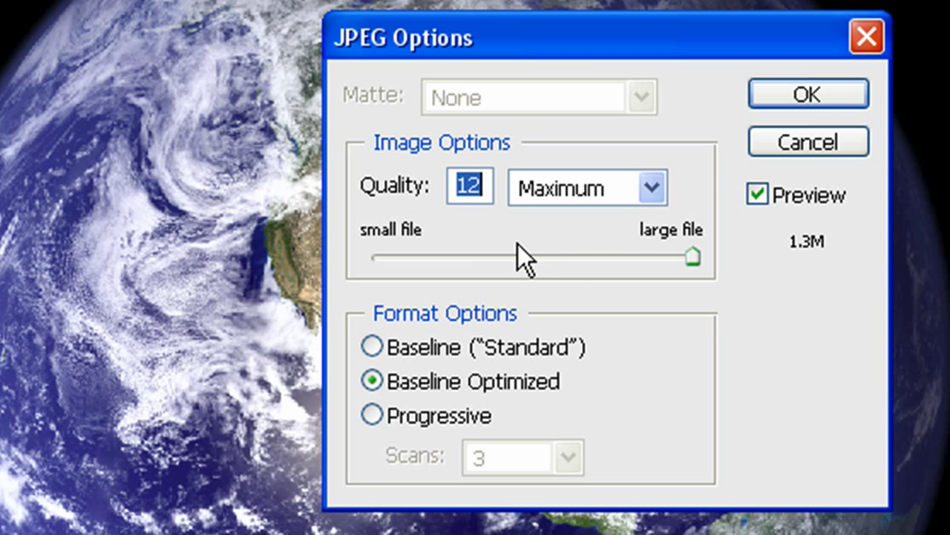
mouse_move(617, 313)
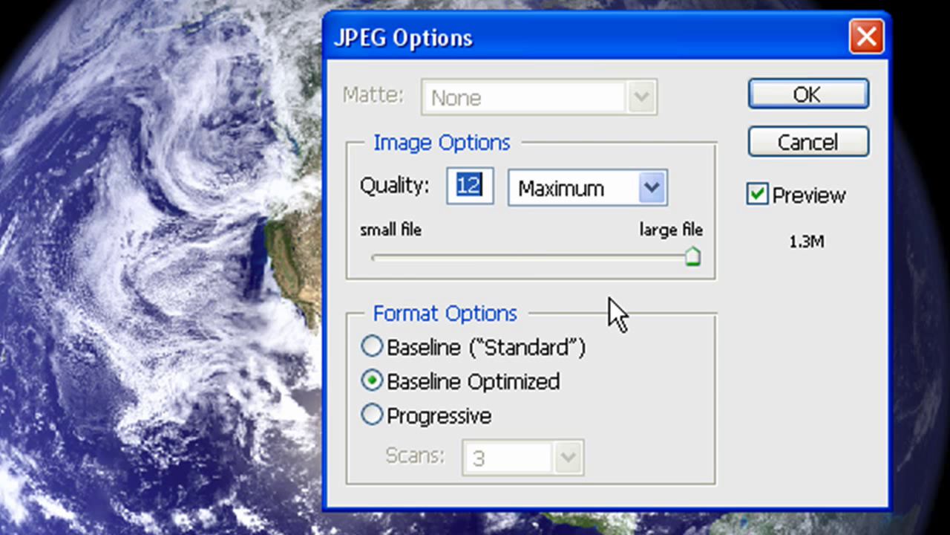
click(808, 92)
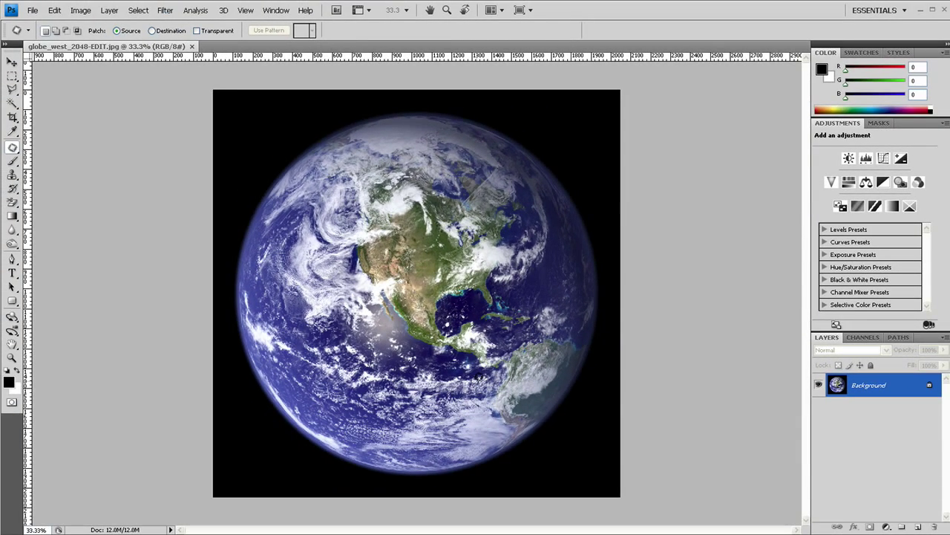